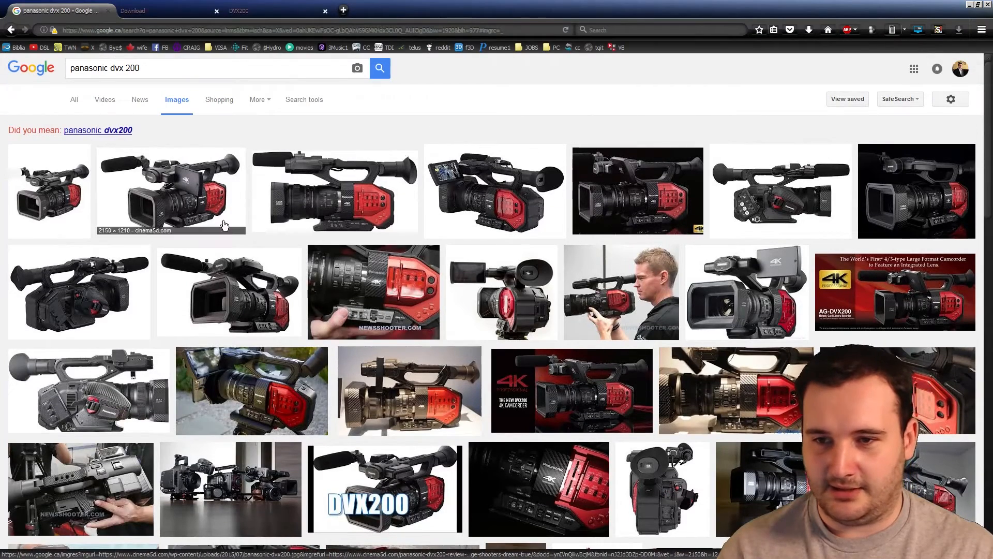
Enlarge a Panasonic DVX200 camcorder photo in the Google Images preview panel.
left_click(170, 191)
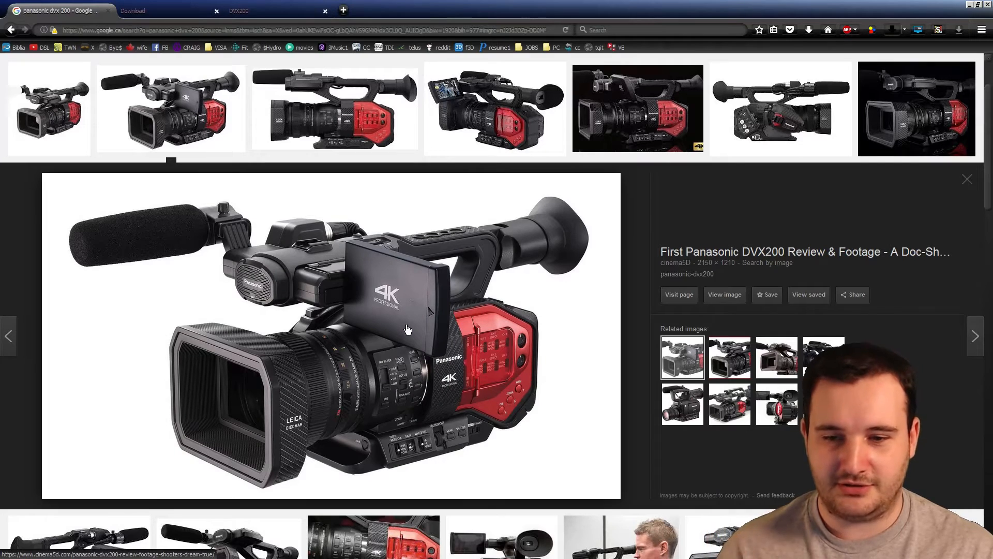
mouse_move(349, 211)
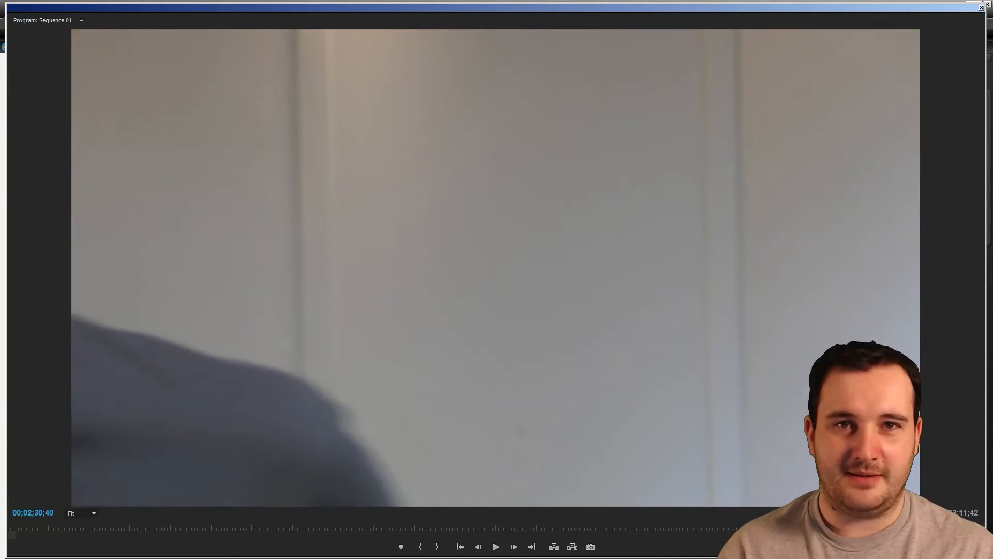
Play the Sequence 01 footage showing the smeared, ghosting image.
left_click(496, 546)
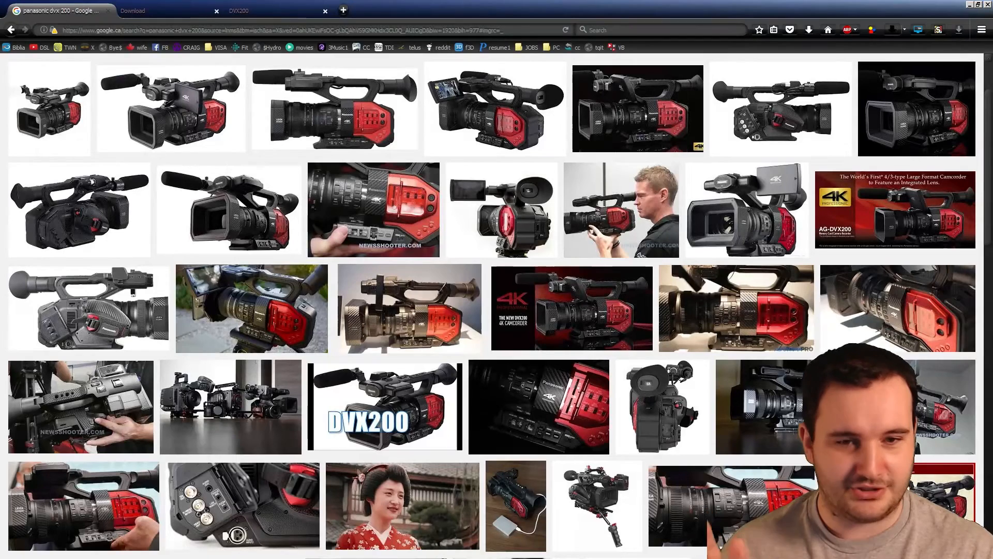
Show the AG-DVX200 Software Updates page listing version 1.81-00-0.00.
left_click(146, 10)
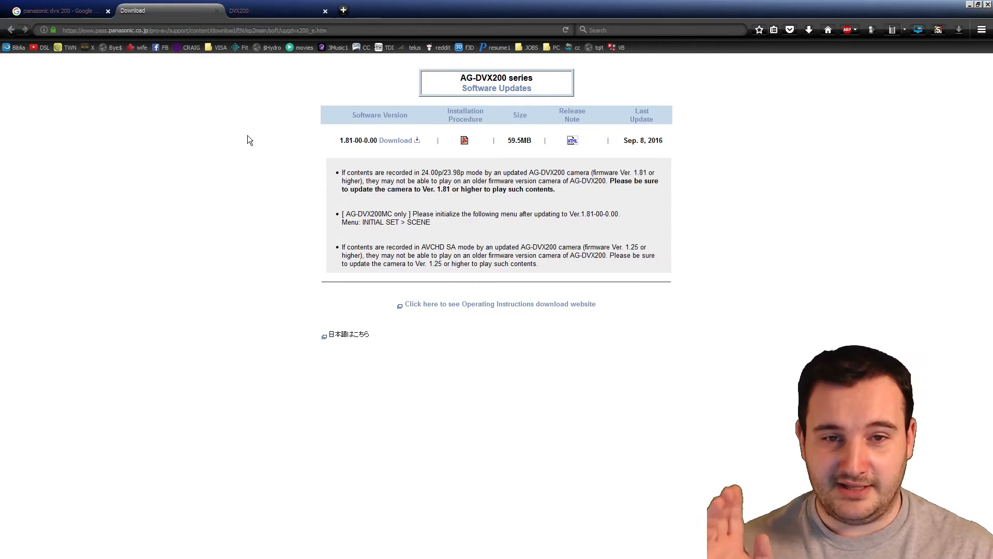
mouse_move(625, 142)
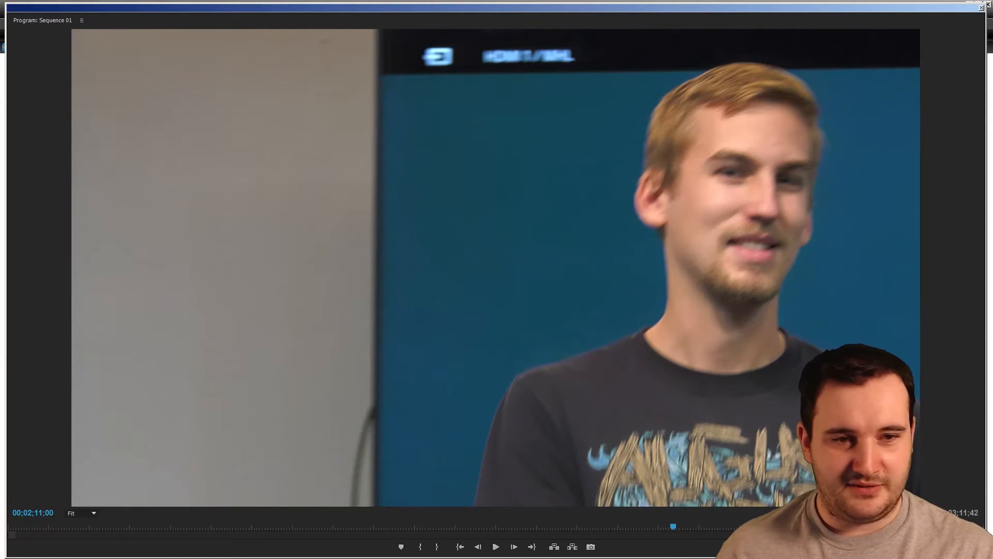
Jump back to about 00;00;41 and play the clip of the presenter waving.
left_click(496, 546)
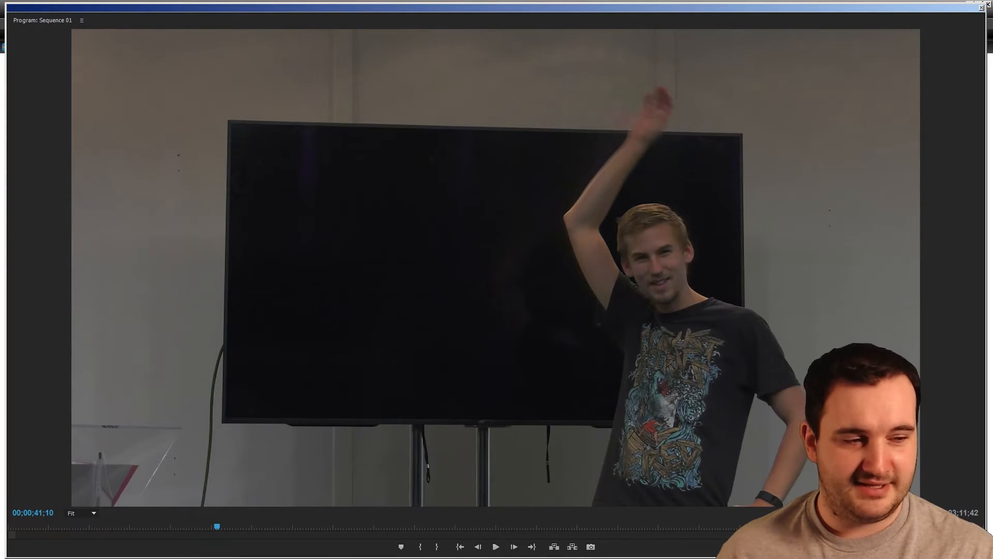
left_click(496, 546)
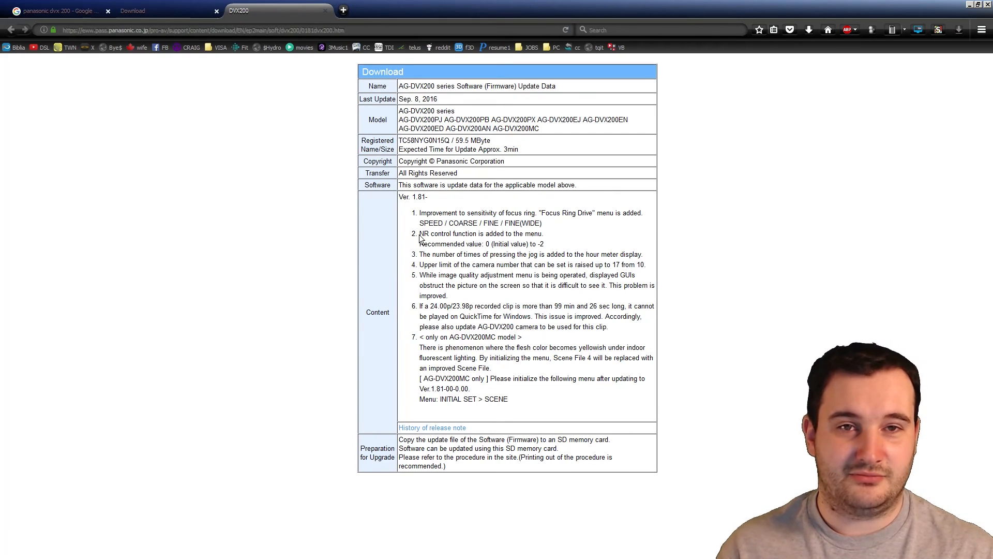
mouse_move(556, 241)
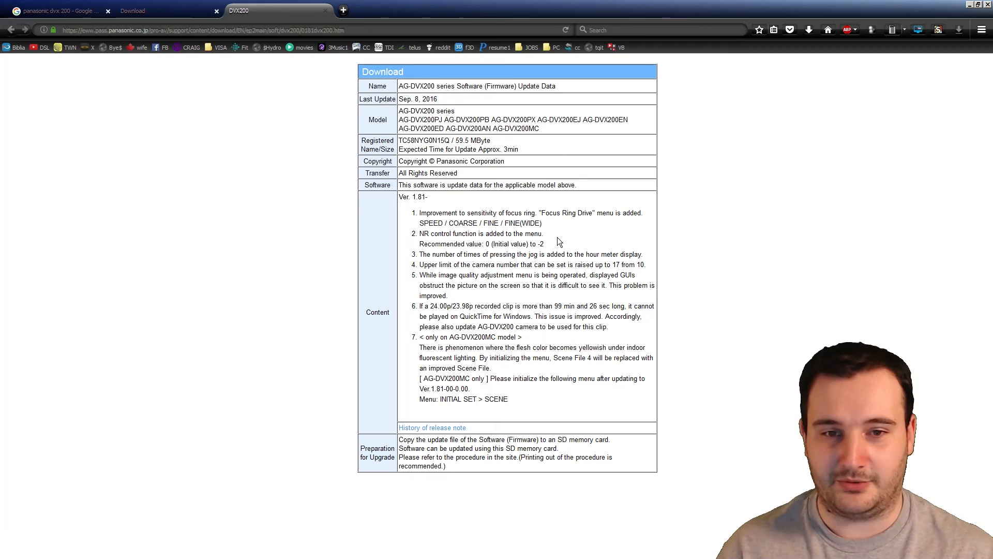
mouse_move(627, 254)
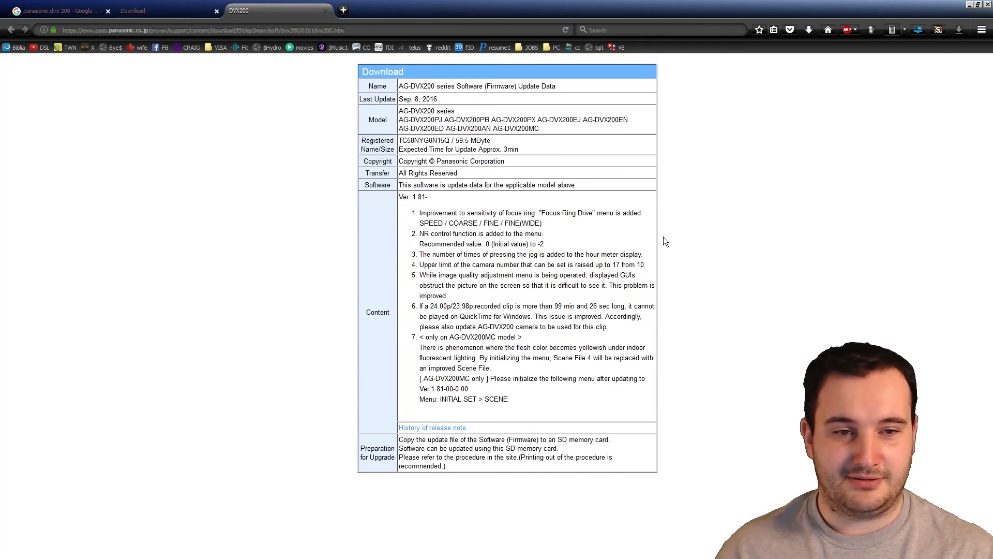
Return to the Google Images grid of DVX200 camcorder results.
left_click(57, 10)
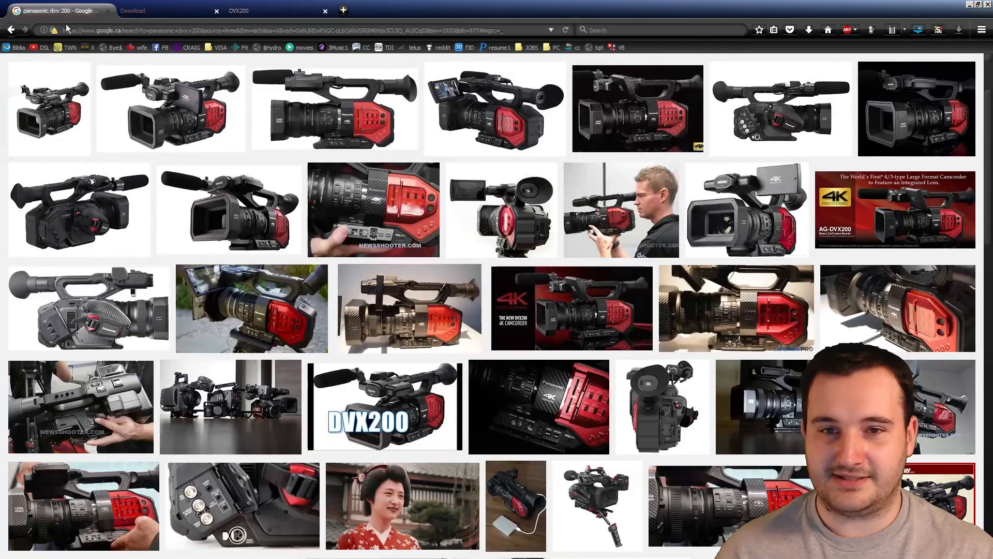